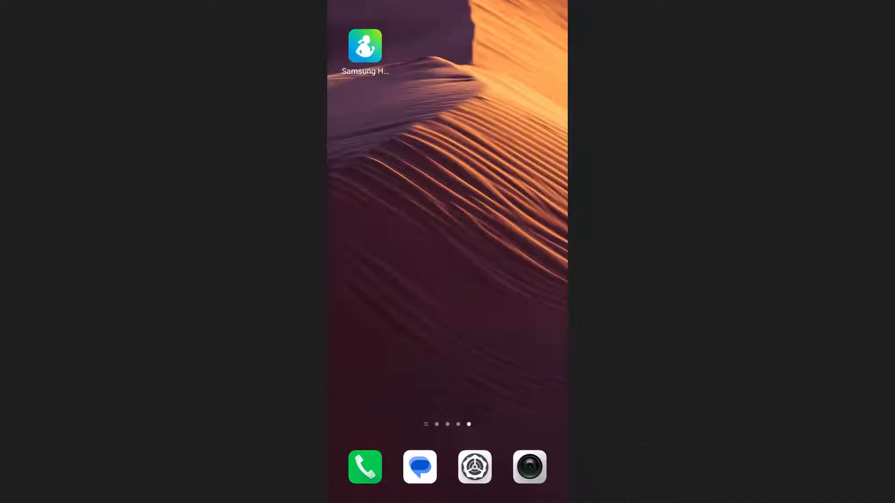
Launch Samsung Health and scroll the Home feed down to the Body composition card.
click(364, 46)
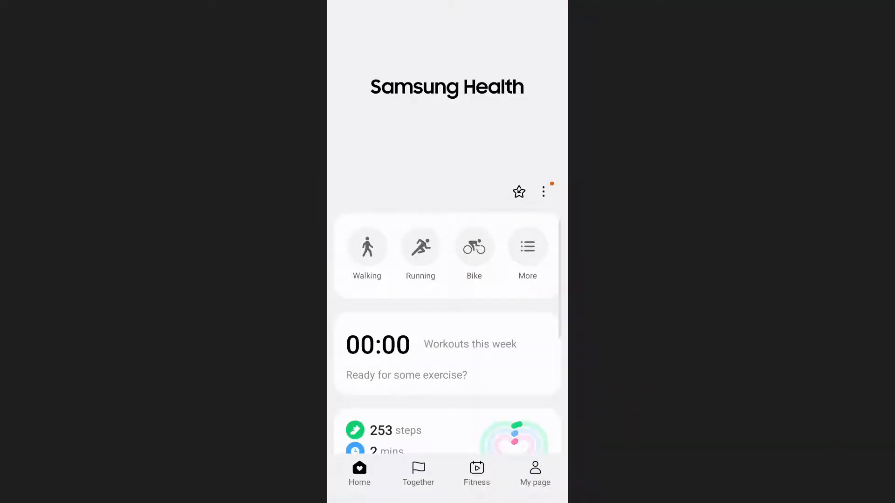
scroll(down, 3)
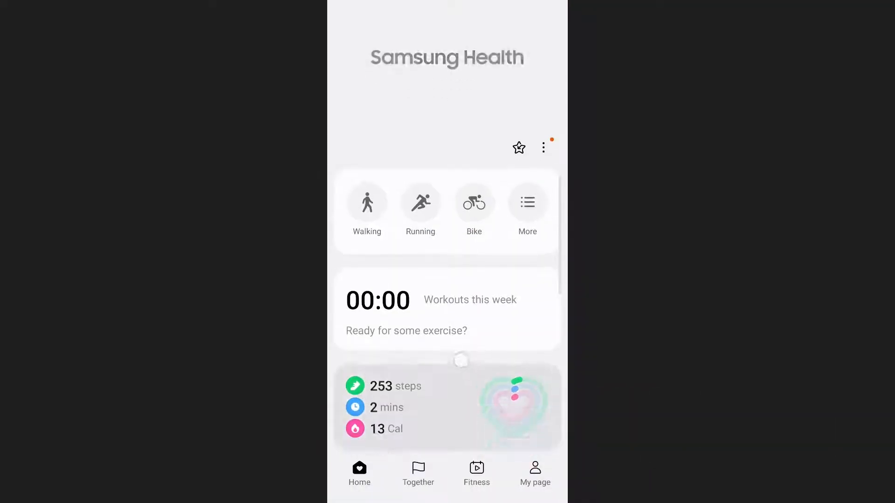
scroll(down, 3)
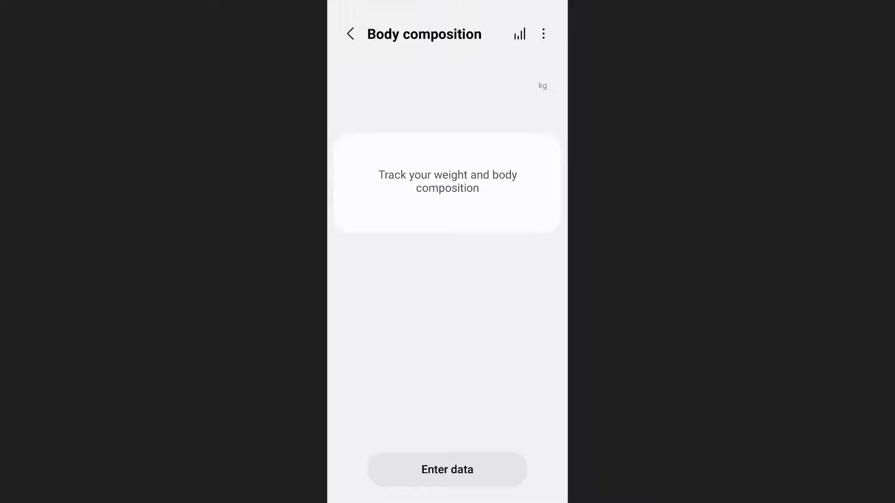
Enter and save today's weight as 70.0 kg, giving a BMI of 21.5.
click(447, 470)
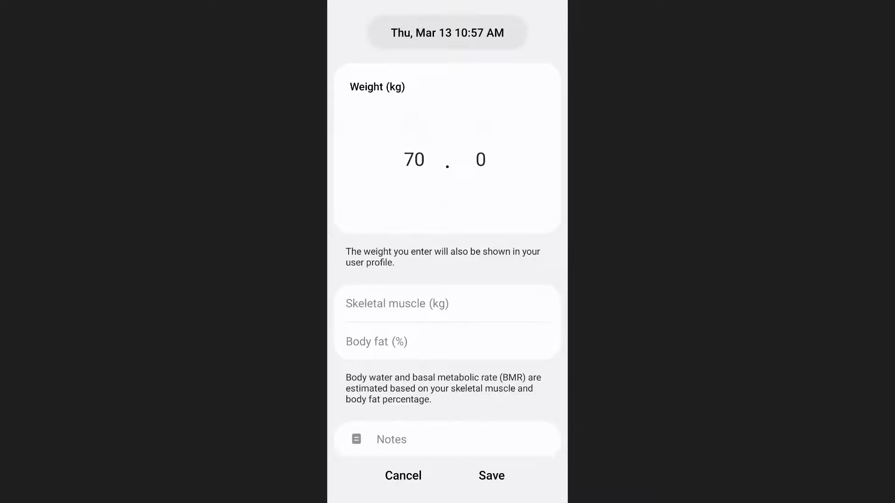
click(490, 477)
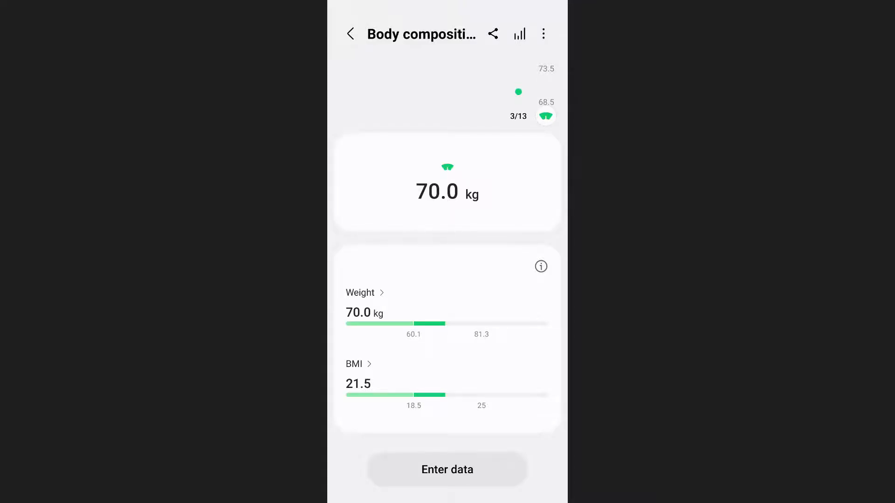
Via Set targets, choose a 60 kg weight goal with a 6-week time to reach it by Apr 23.
click(542, 34)
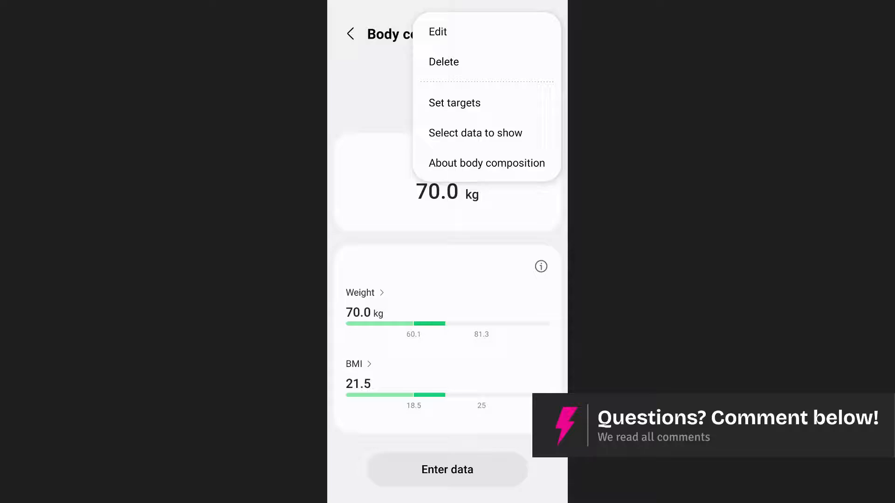
click(454, 103)
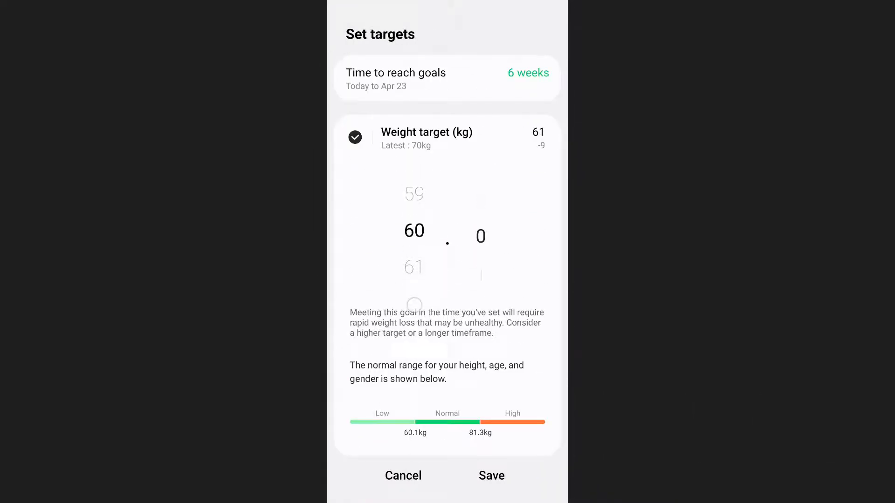
scroll(down, 3)
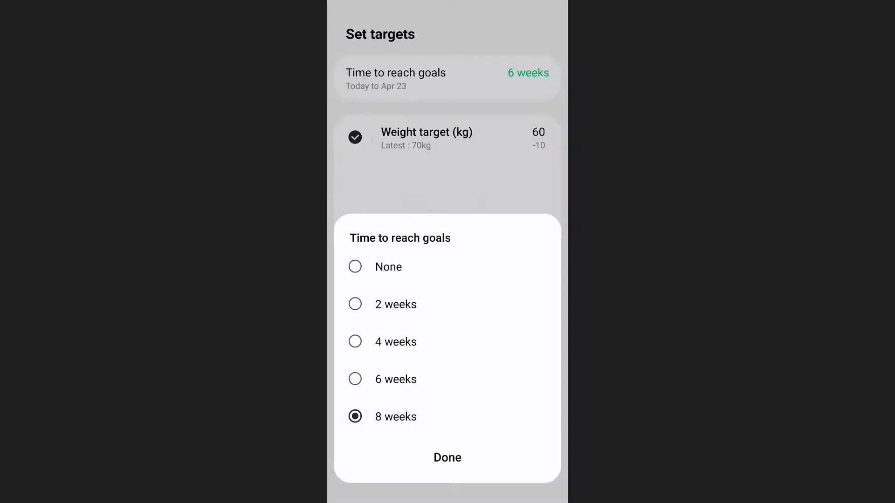
click(354, 380)
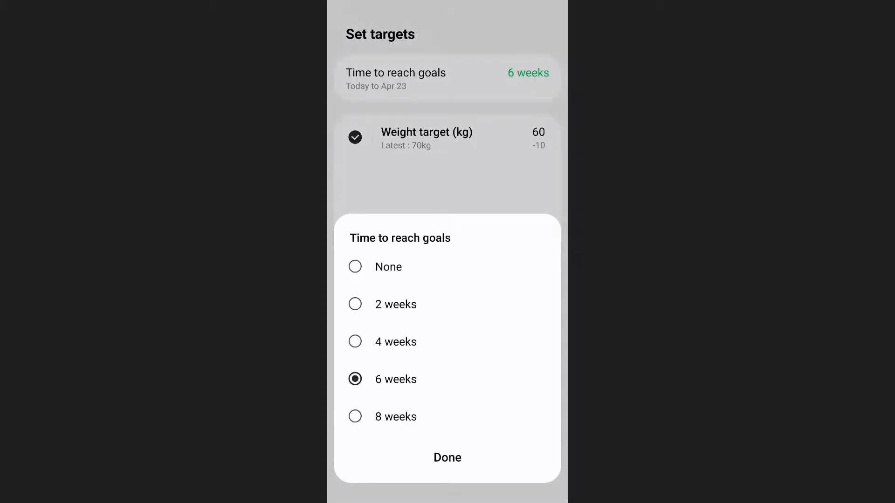
click(447, 456)
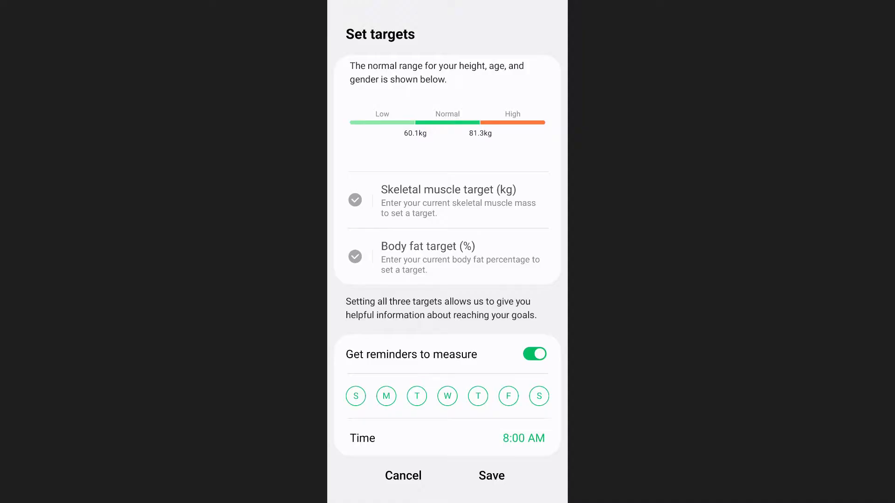
Save the 70.0 kg to 60.0 kg target with daily 8:00 AM measurement reminders on.
click(491, 476)
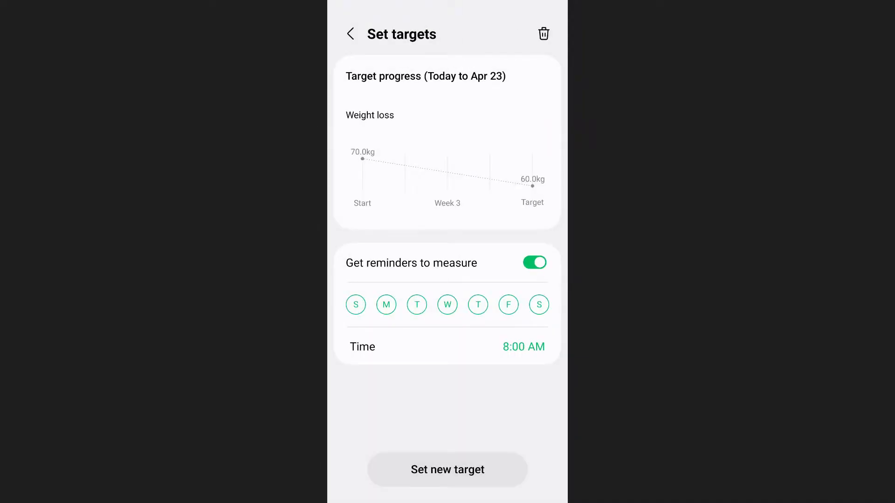